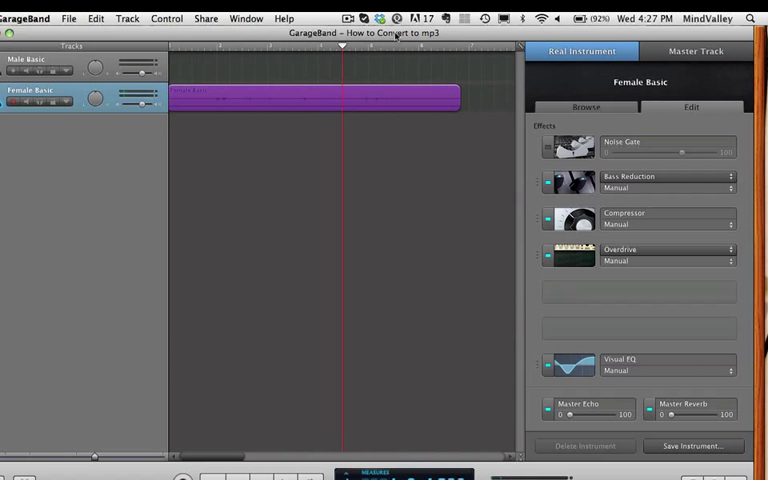
# Adjust the purple region's end, then start Share > Export Song to Disk
pyautogui.moveTo(456, 96); pyautogui.dragTo(408, 96)
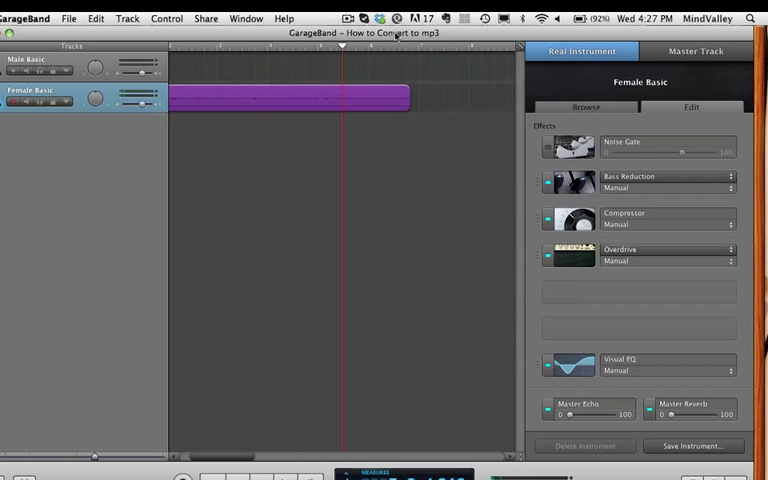
pyautogui.moveTo(408, 96); pyautogui.dragTo(374, 96)
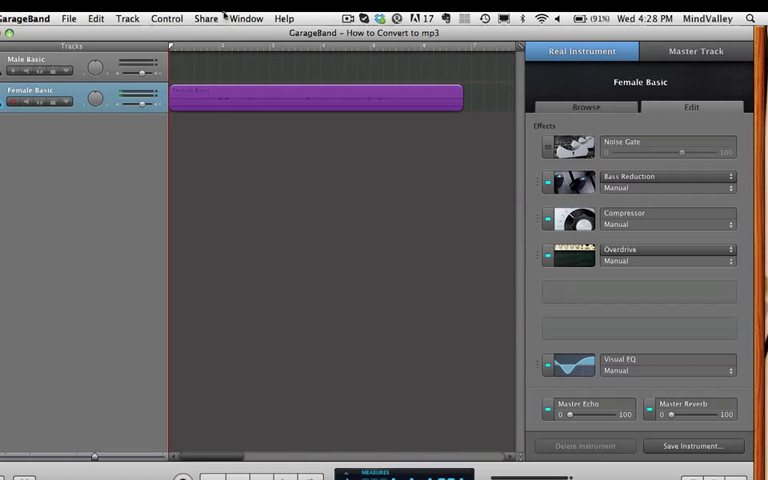
pyautogui.click(206, 18)
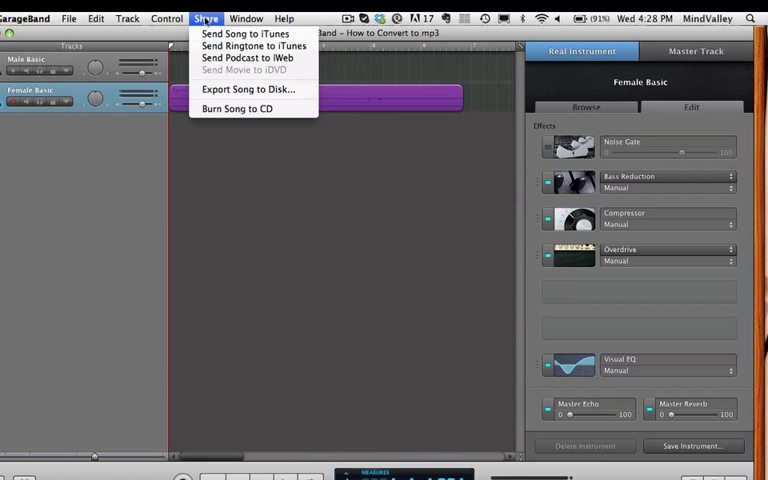
pyautogui.moveTo(252, 46)
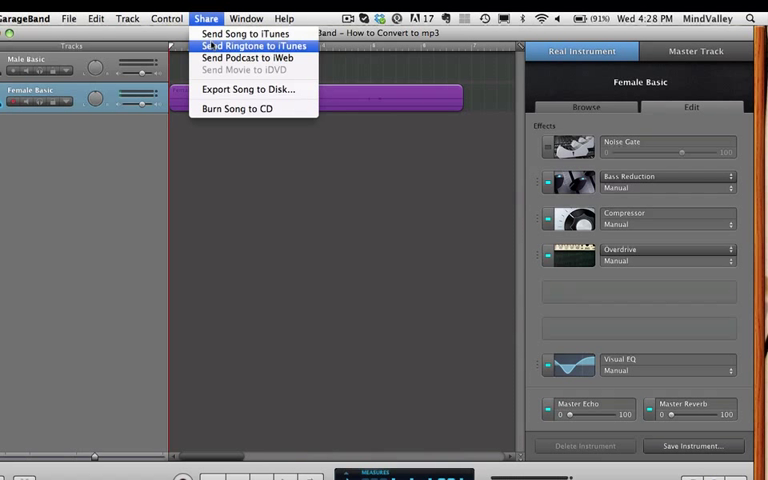
pyautogui.moveTo(248, 88)
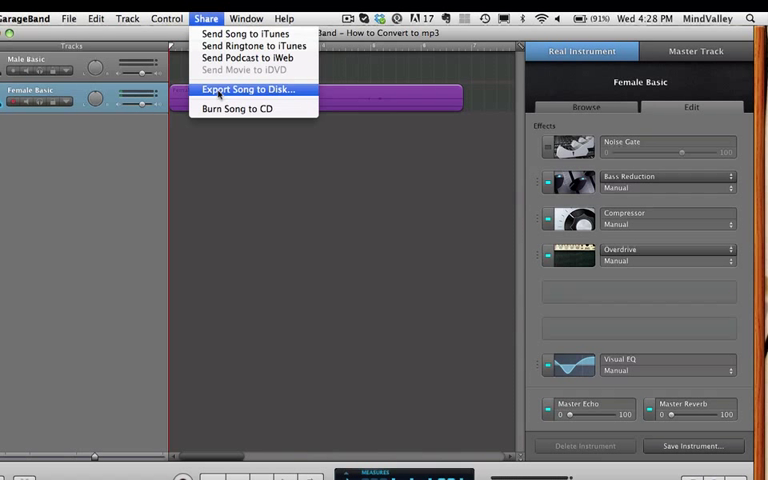
pyautogui.click(244, 88)
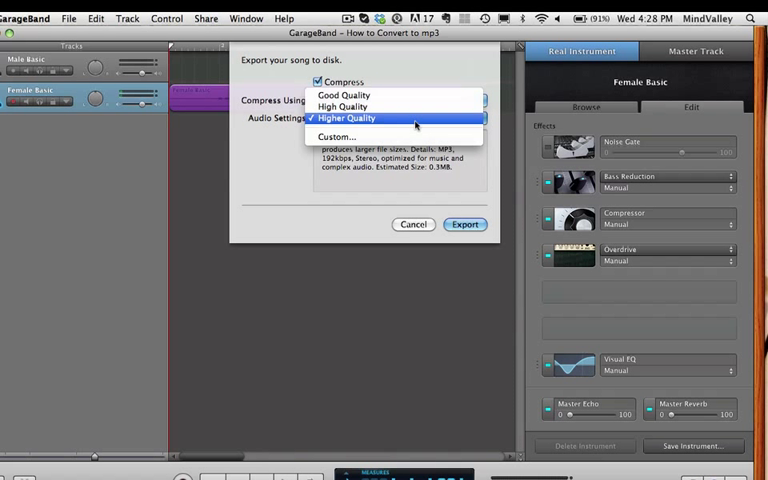
# Choose MP3 Encoder at Higher Quality and proceed to the save location
pyautogui.click(348, 116)
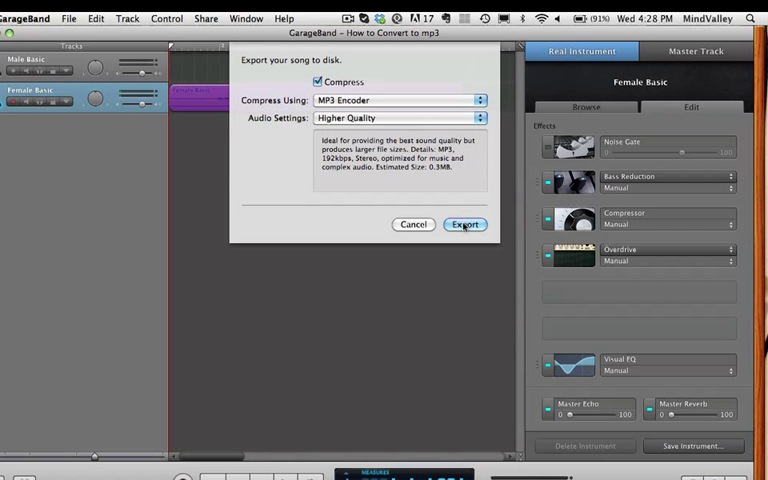
pyautogui.click(464, 224)
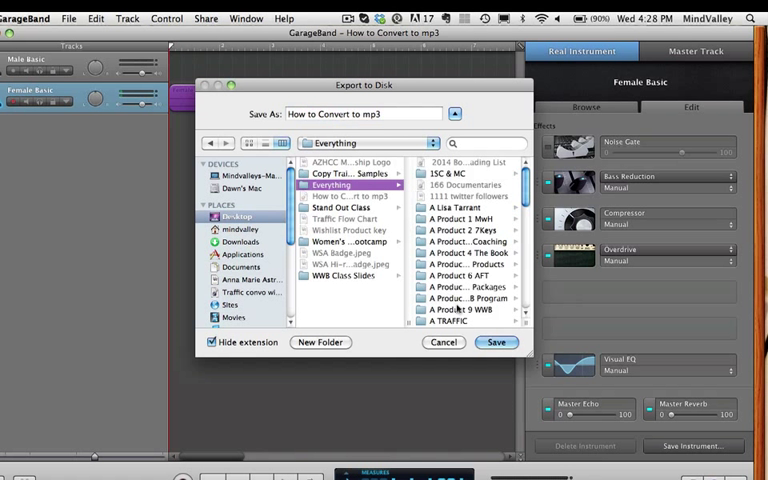
# Save the MP3 'How to Convert to mp3' to the Desktop
pyautogui.click(240, 216)
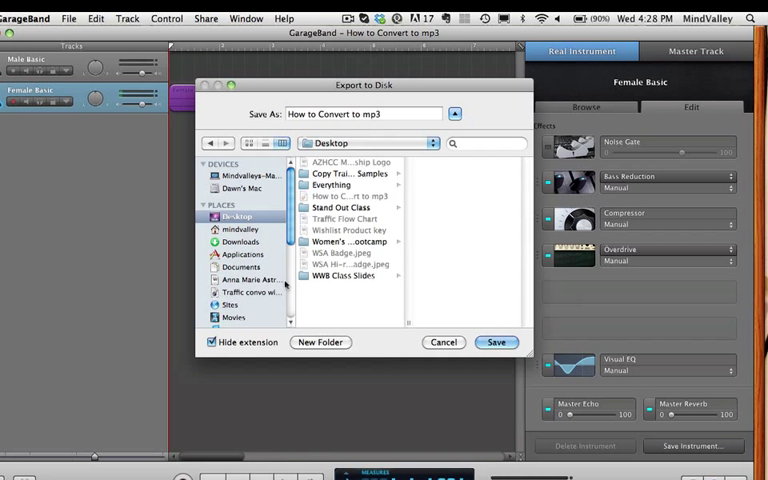
pyautogui.moveTo(340, 302)
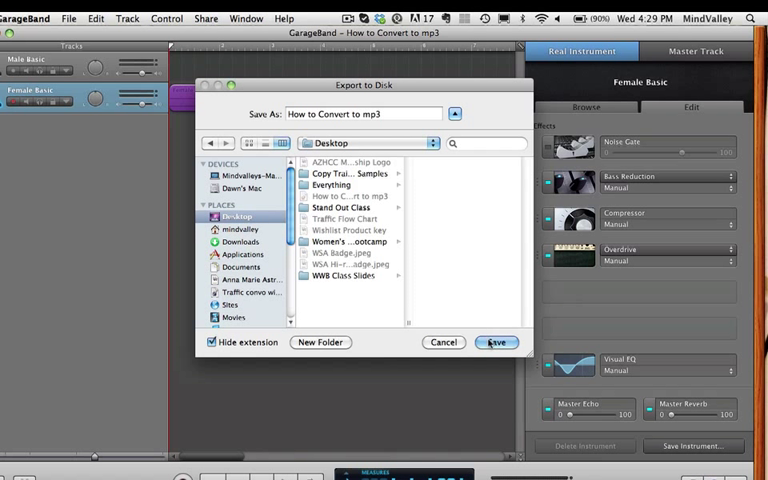
pyautogui.click(496, 342)
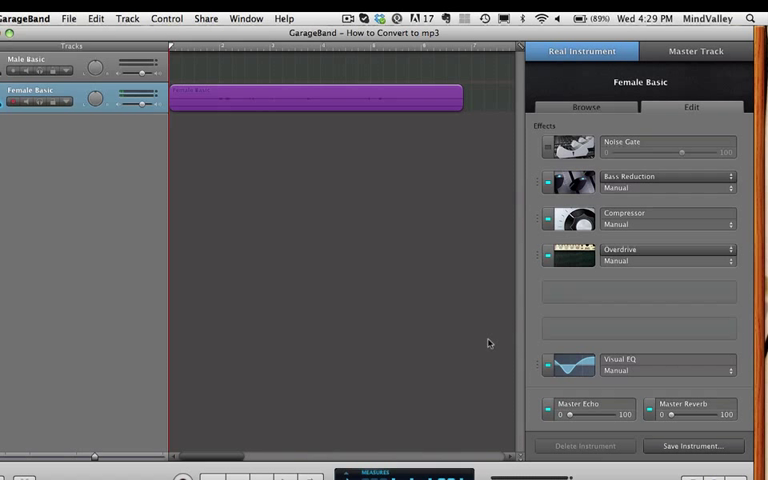
pyautogui.moveTo(448, 240)
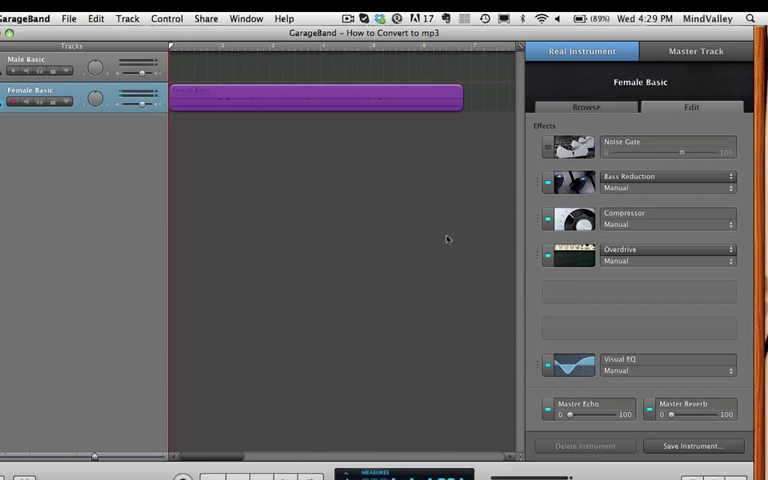
# Bring the desktop forward to see the exported MP3 file
pyautogui.click(206, 18)
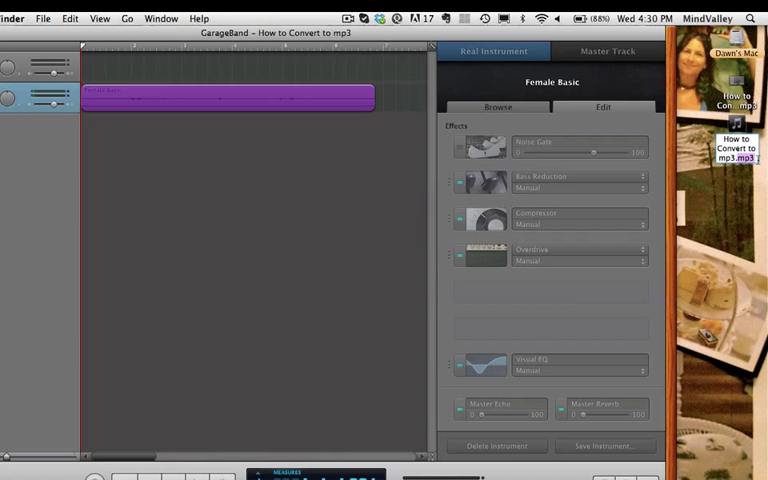
pyautogui.moveTo(752, 208)
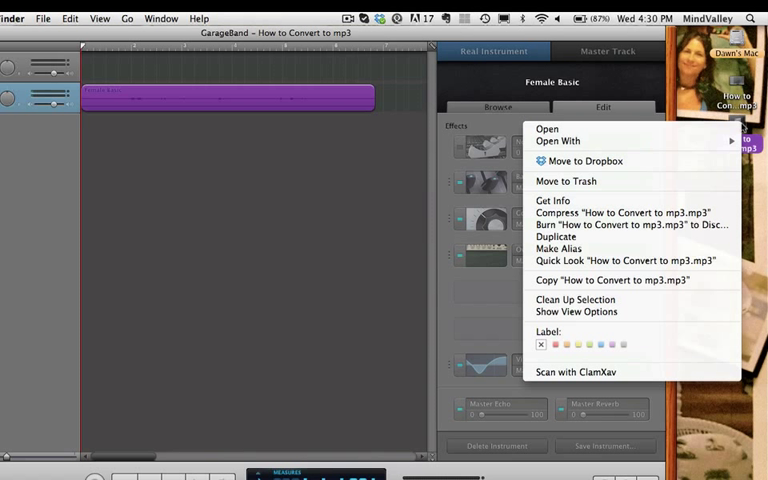
pyautogui.moveTo(560, 140)
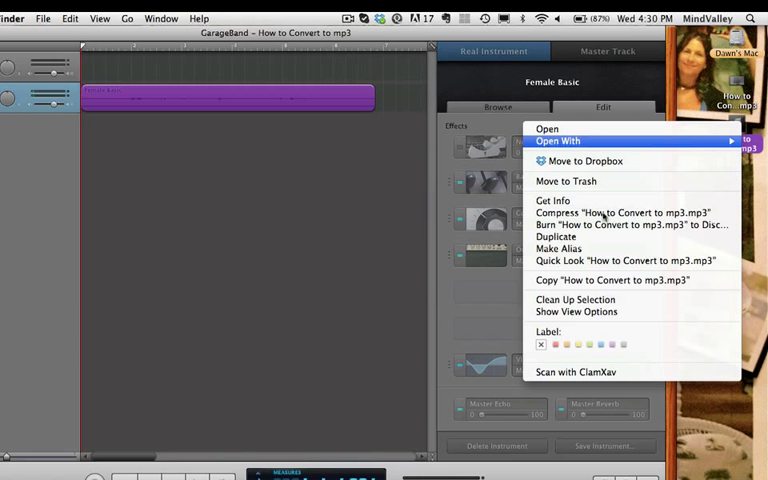
pyautogui.moveTo(604, 212)
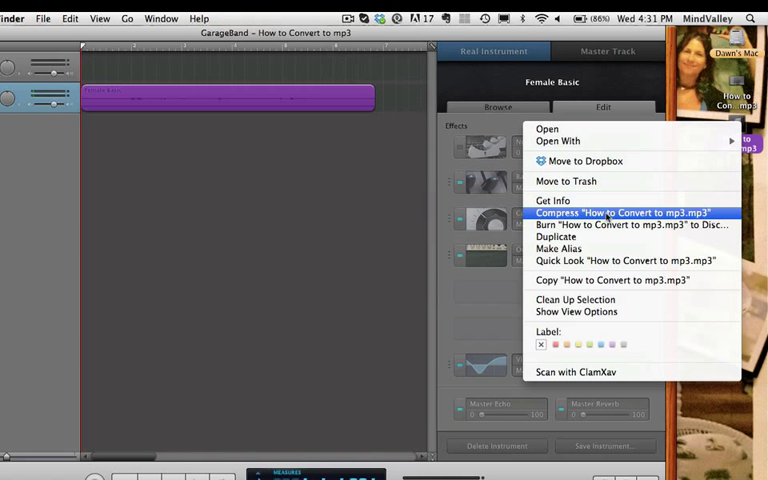
# Compress 'How to Convert to mp3.mp3' into a zip archive on the Desktop
pyautogui.click(620, 212)
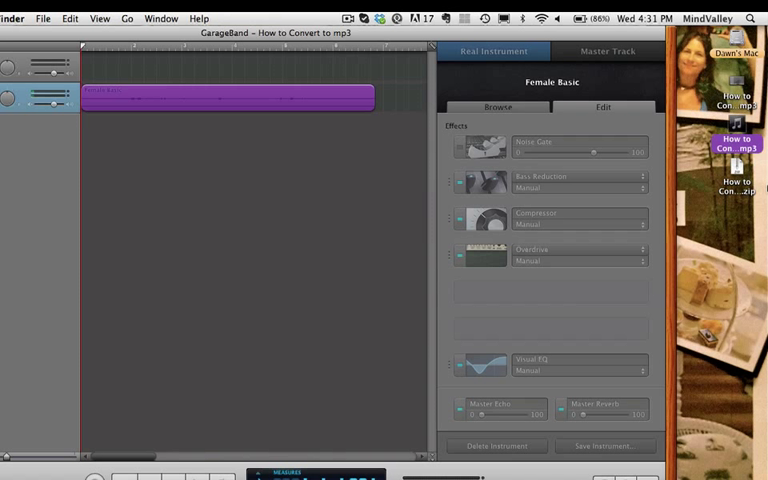
# Switch to Chrome showing the Gmail inbox
pyautogui.click(740, 188)
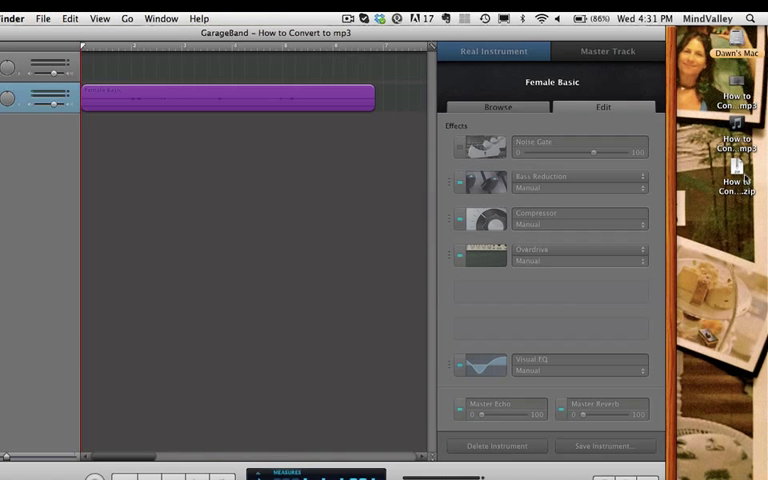
pyautogui.moveTo(742, 194)
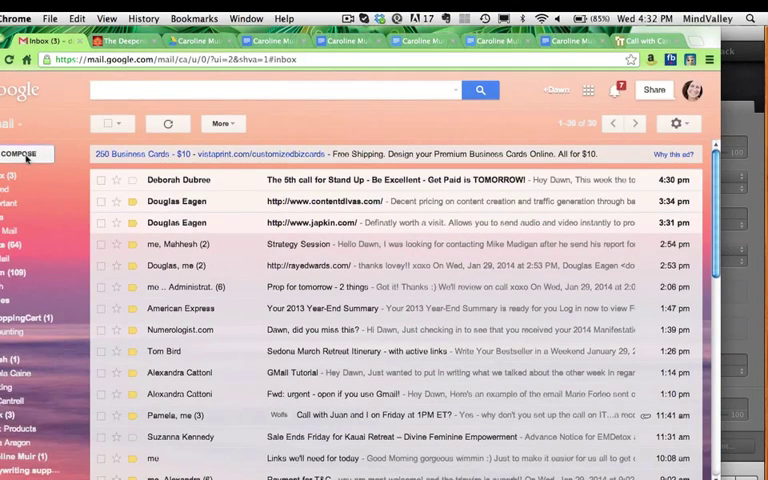
pyautogui.click(20, 154)
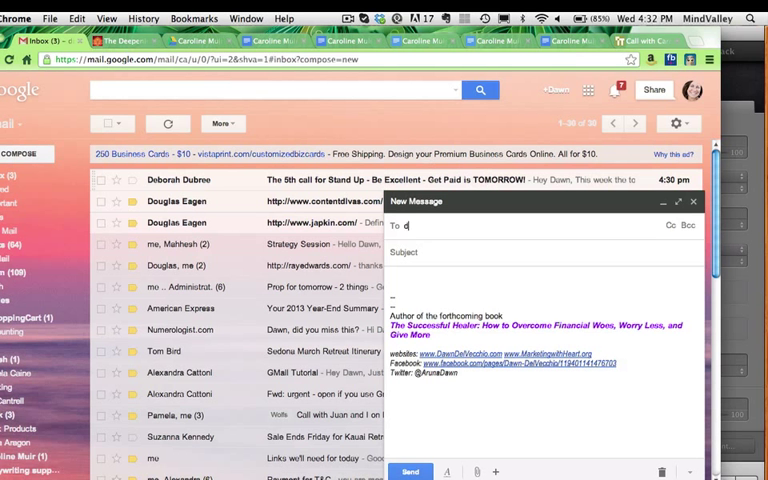
pyautogui.write('awn')
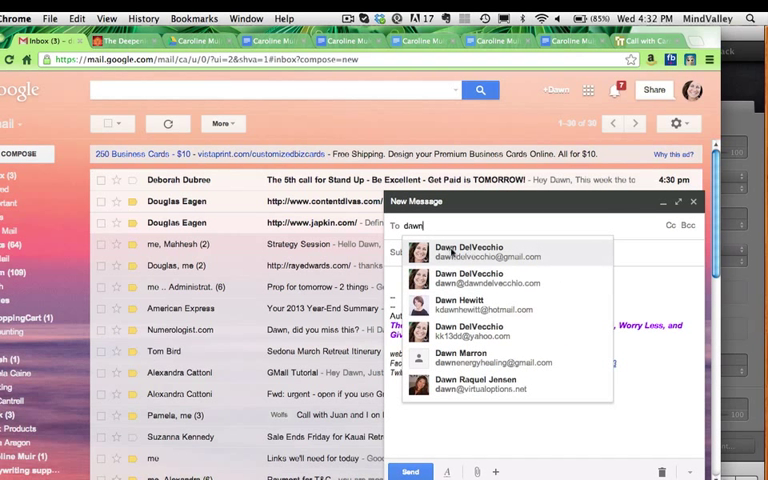
pyautogui.click(490, 252)
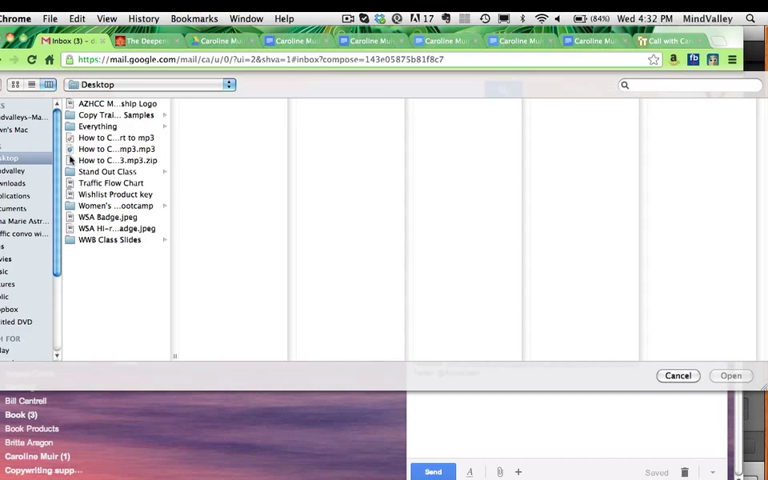
pyautogui.moveTo(166, 320)
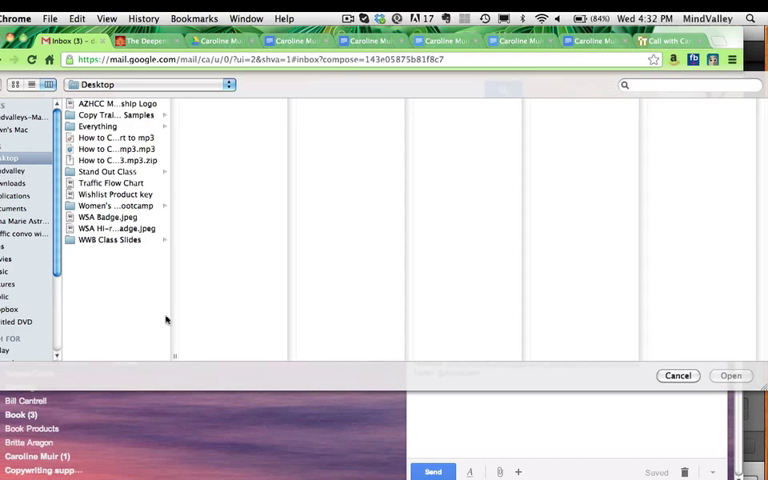
pyautogui.moveTo(176, 358)
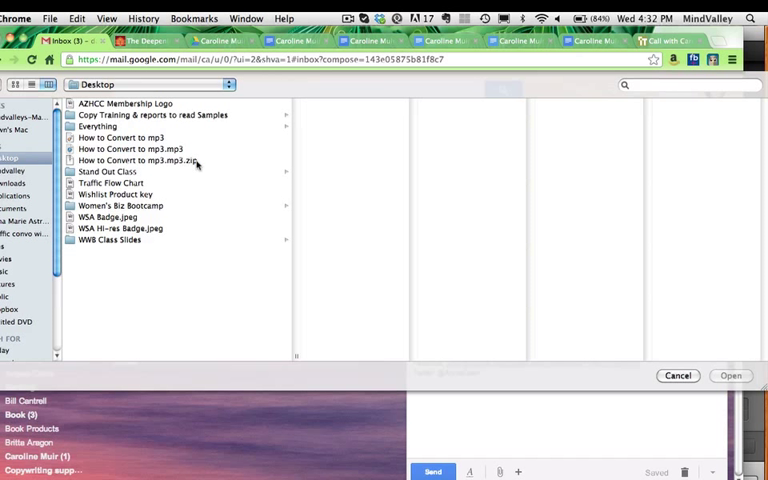
pyautogui.moveTo(124, 160)
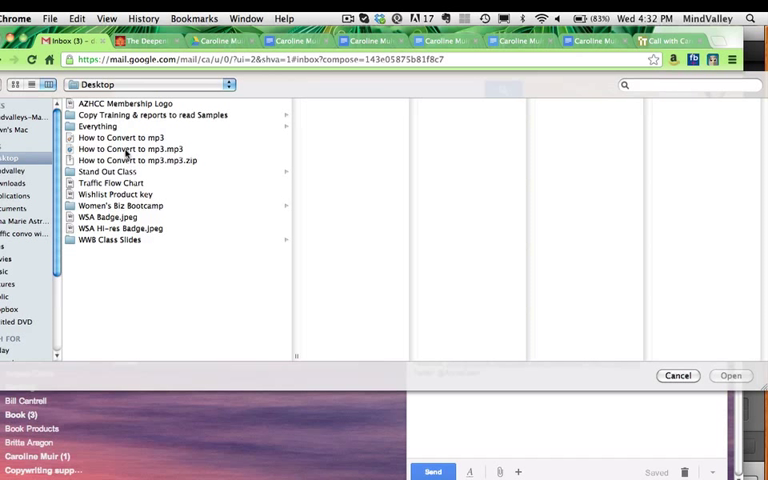
# Attach 'How to Convert to mp3.mp3' from the Desktop to the message
pyautogui.click(120, 148)
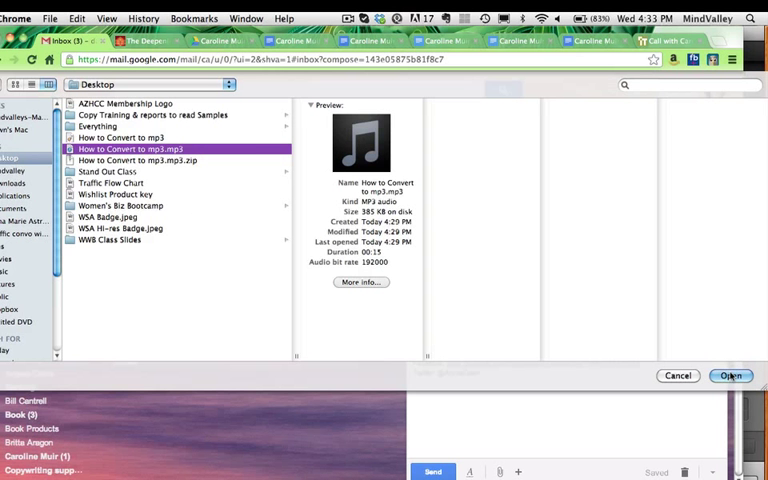
pyautogui.click(730, 376)
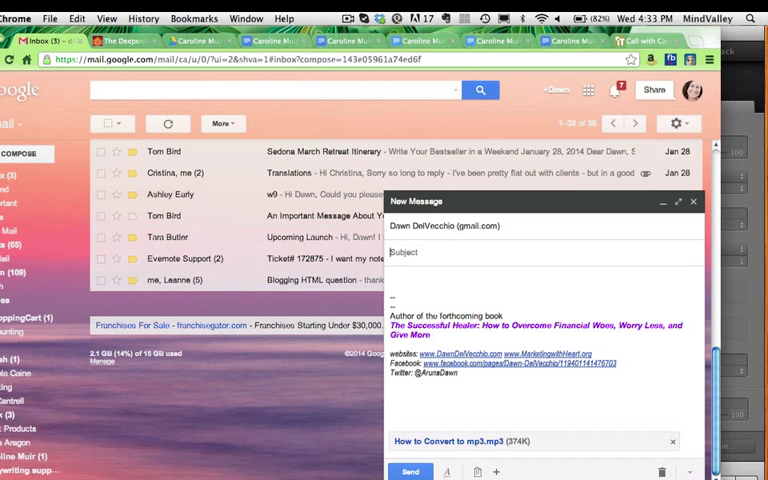
# Enter the subject 'how to demo'
pyautogui.write('how to d')
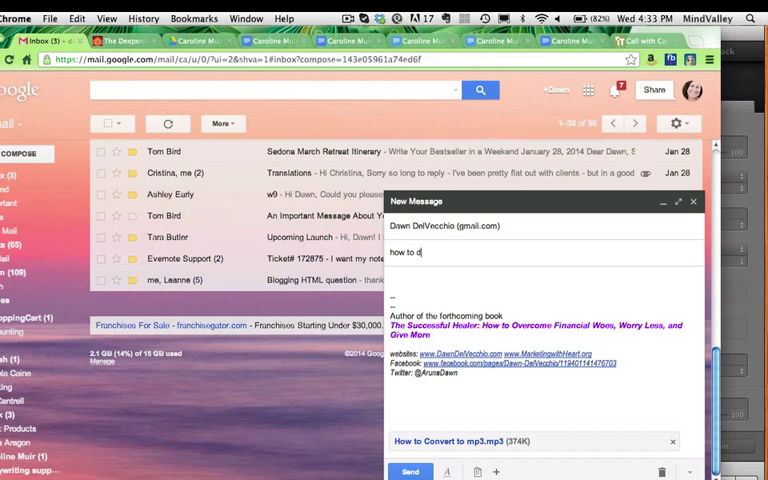
pyautogui.write('emo')
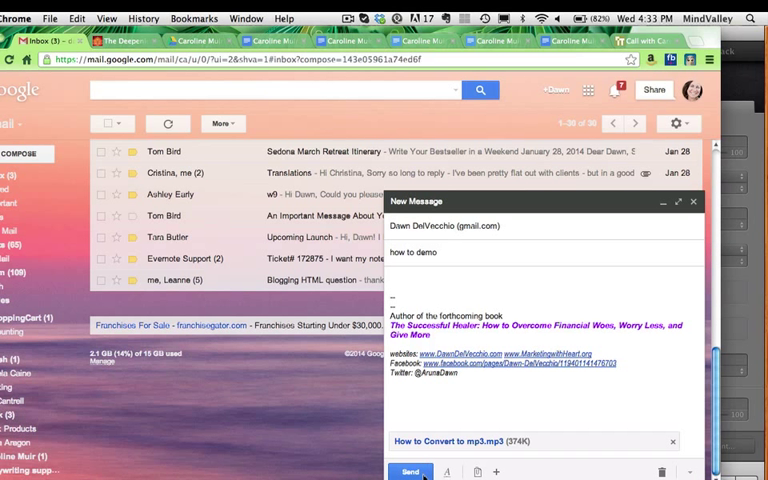